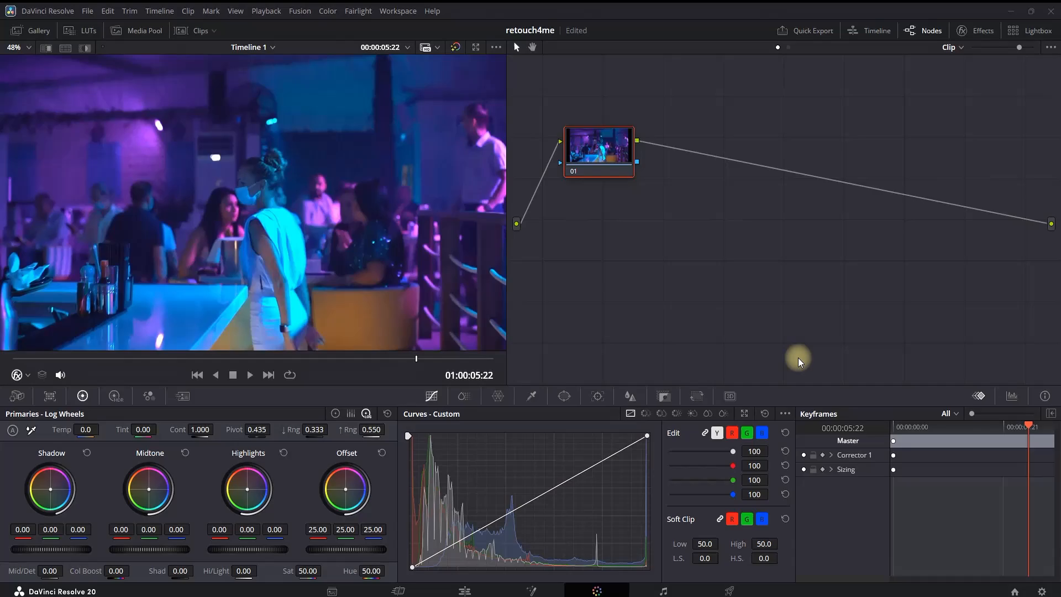
{"action": "mouse_move", "coordinate": [744, 282]}
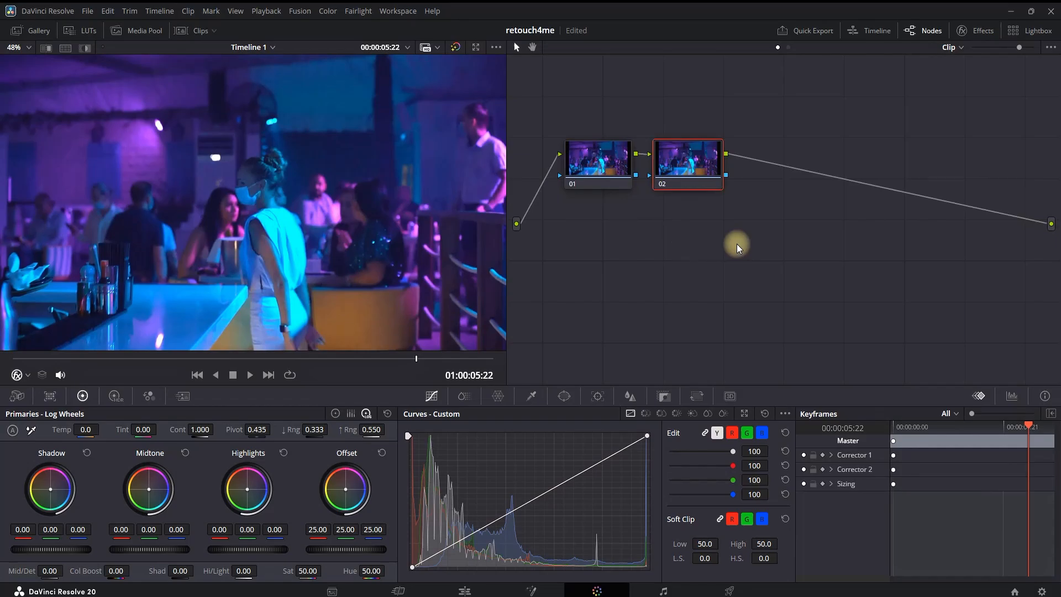
{"action": "mouse_move", "coordinate": [981, 31]}
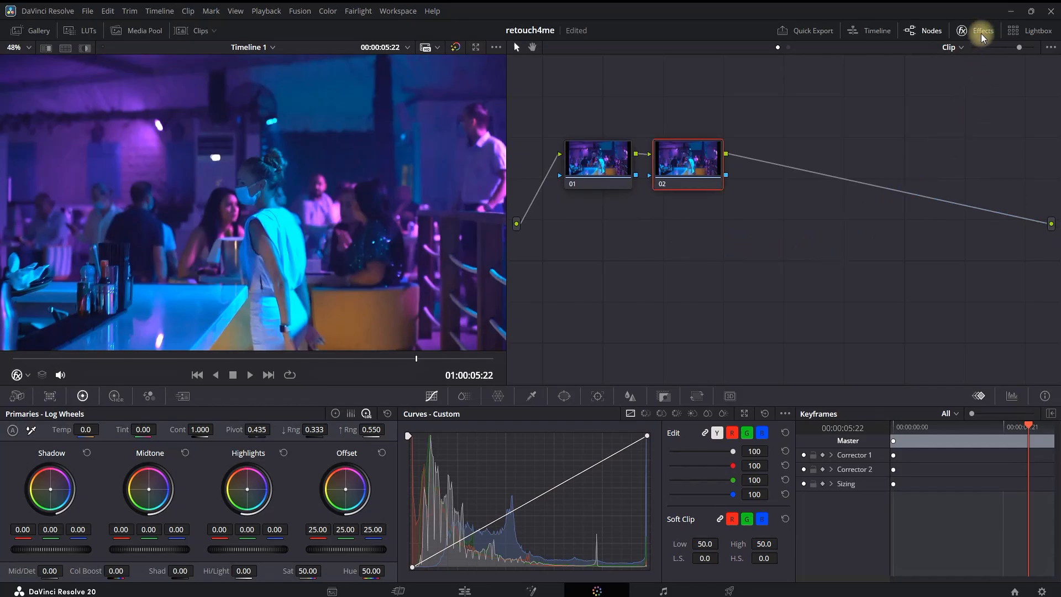
Step: Find Retouch4me Color Match in the Effects library by searching 'retou' and apply it to node 02
{"action": "left_click", "coordinate": [981, 31]}
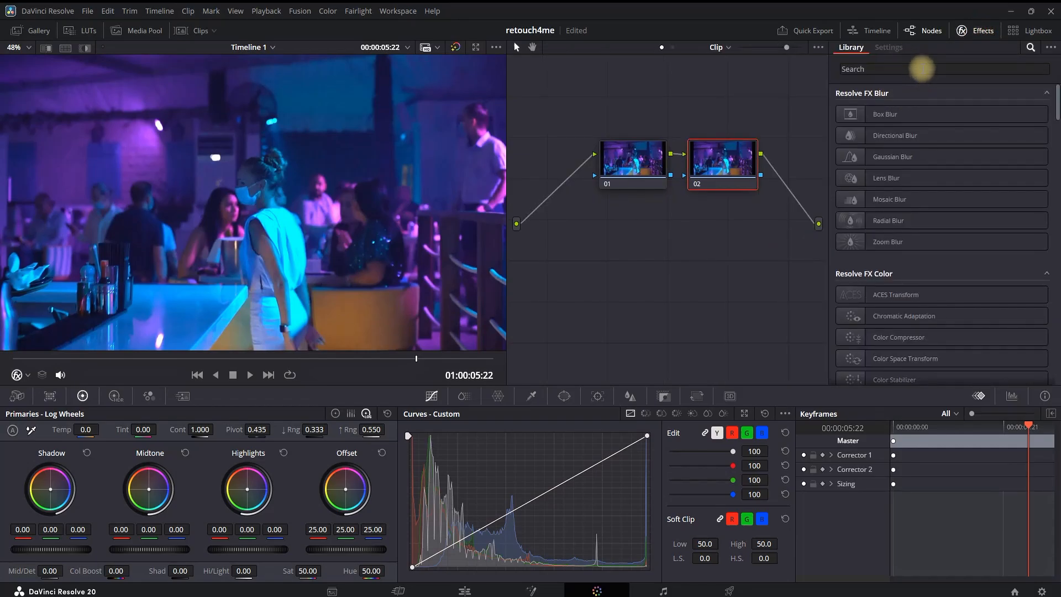
{"action": "type", "text": "retou"}
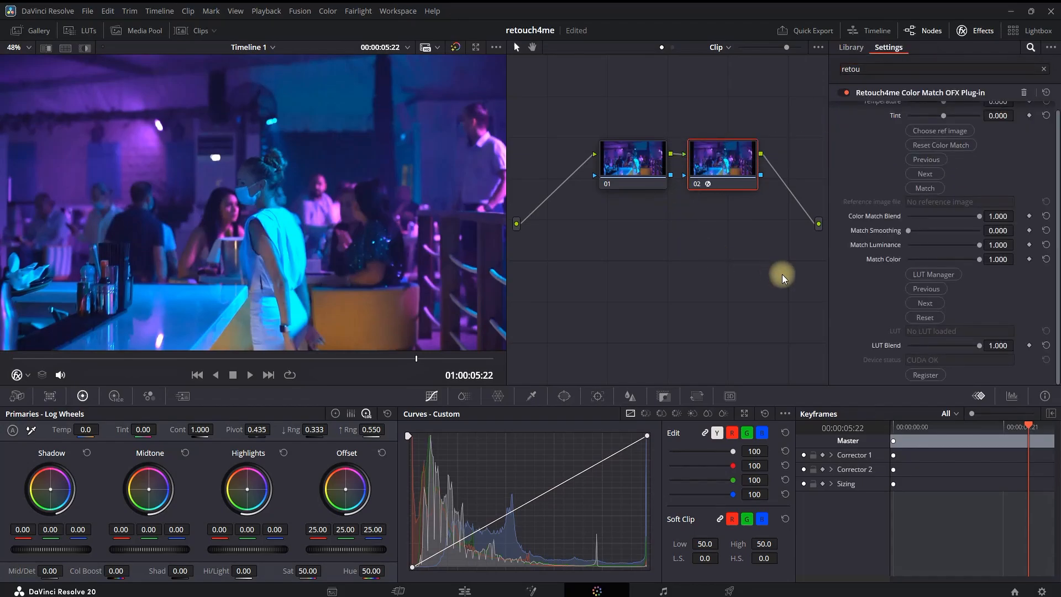
{"action": "mouse_move", "coordinate": [889, 104]}
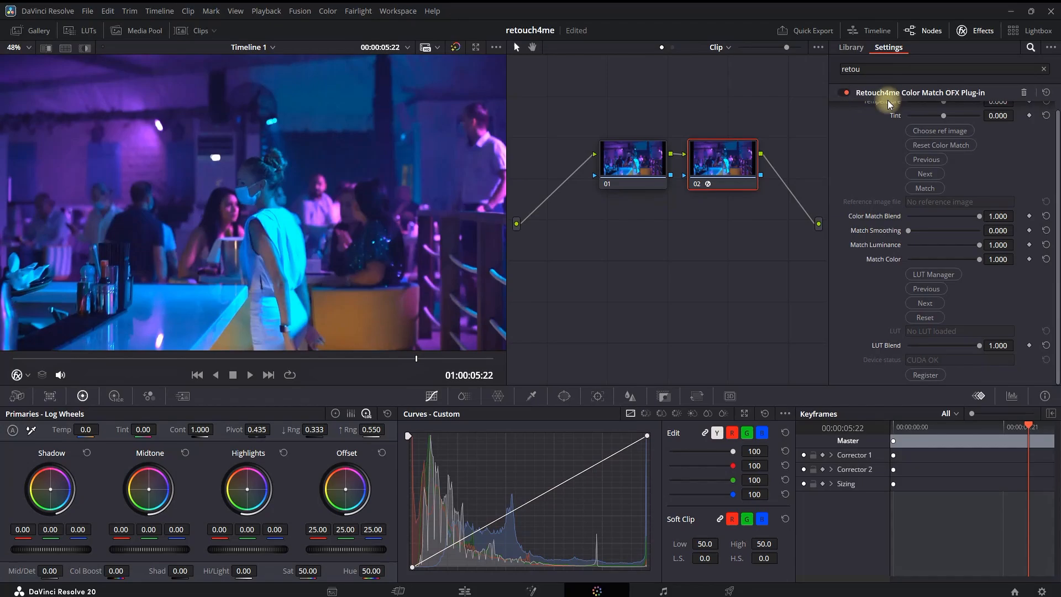
{"action": "scroll", "scroll_direction": "up", "scroll_amount": 3}
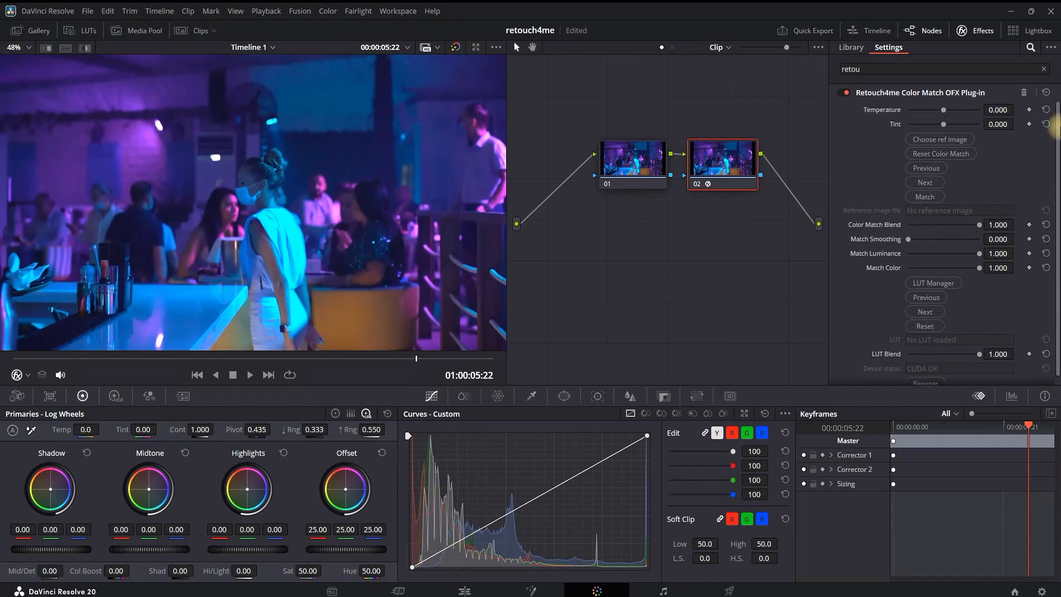
{"action": "mouse_move", "coordinate": [1034, 150]}
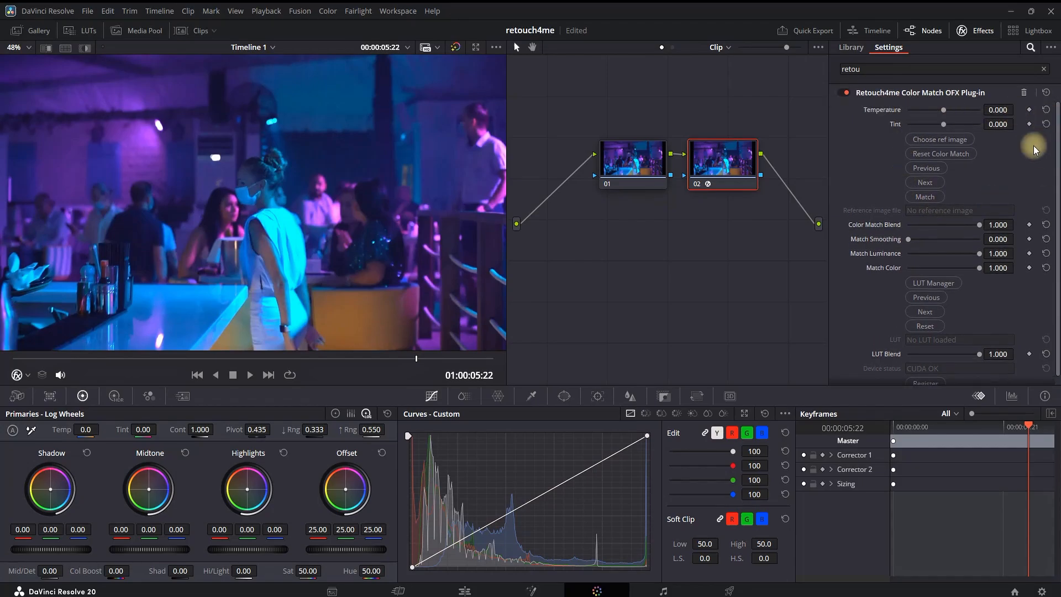
{"action": "mouse_move", "coordinate": [987, 187]}
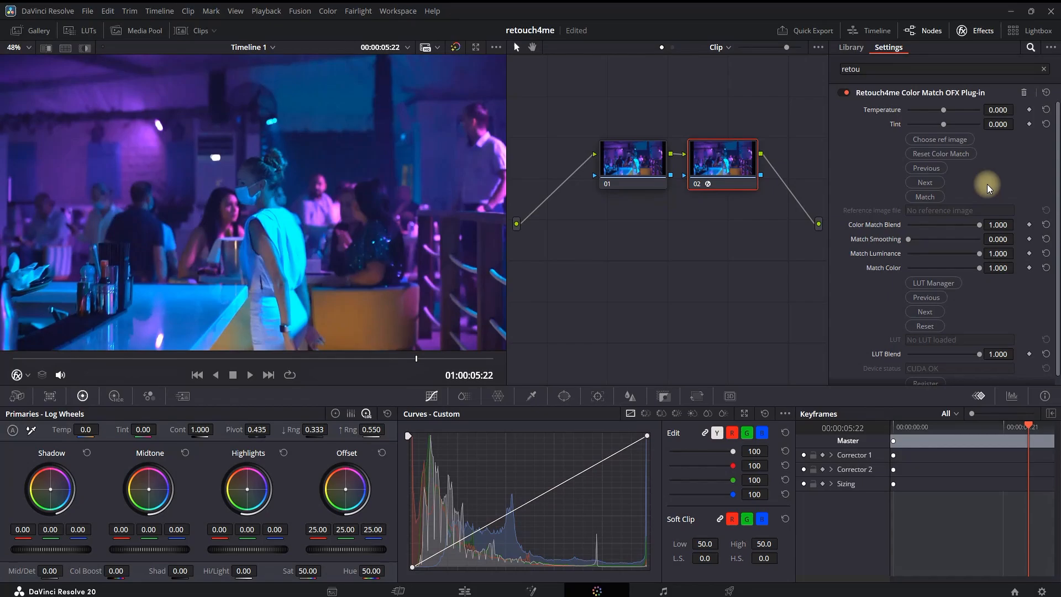
{"action": "mouse_move", "coordinate": [1005, 185]}
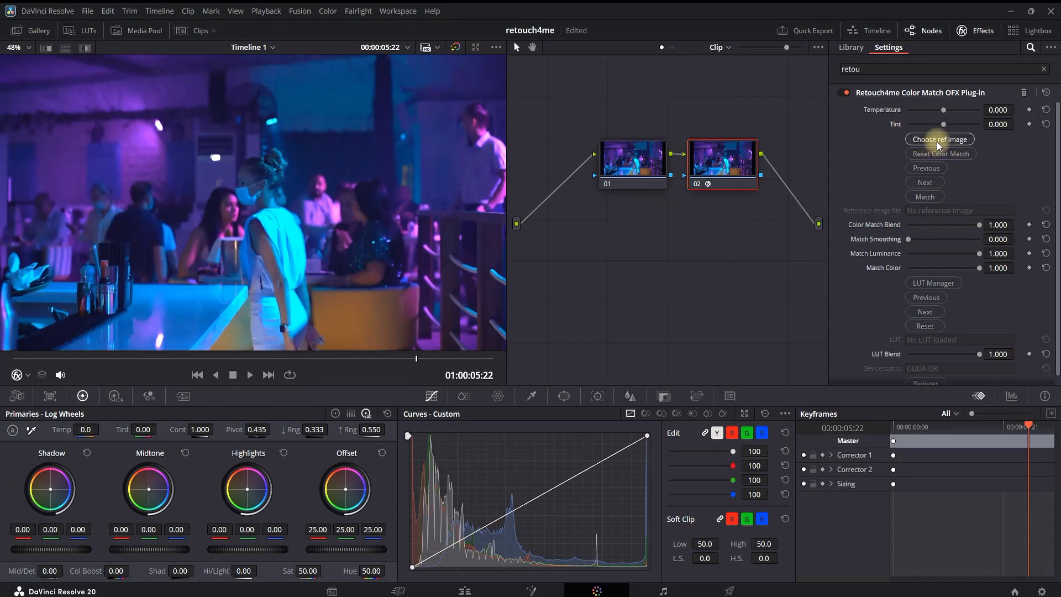
Step: Load a reference still into Color Match so the bar clip shifts toward teal
{"action": "left_click", "coordinate": [939, 139]}
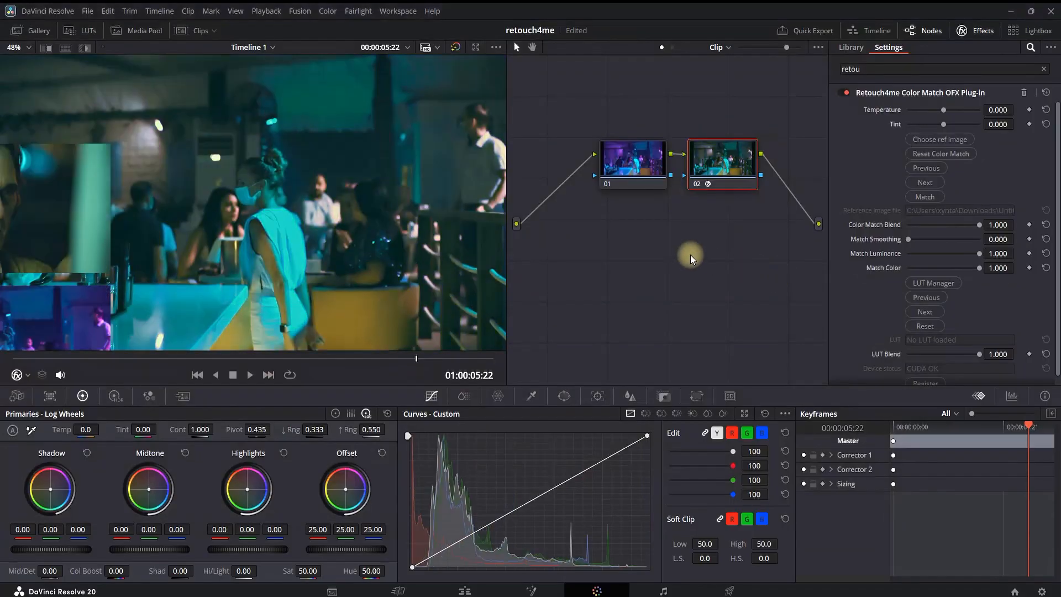
{"action": "mouse_move", "coordinate": [370, 188]}
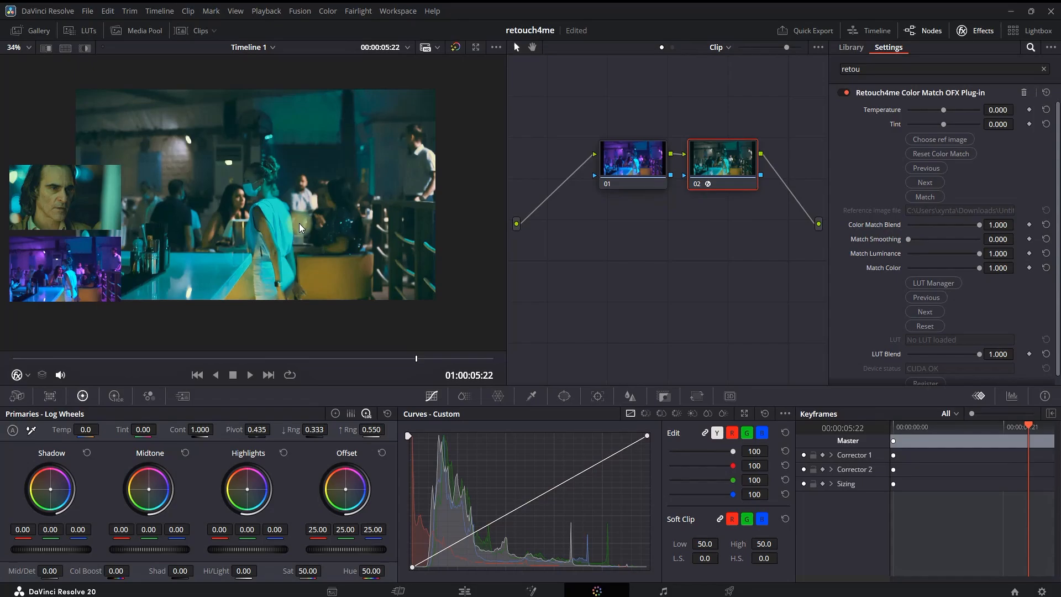
{"action": "mouse_move", "coordinate": [648, 306]}
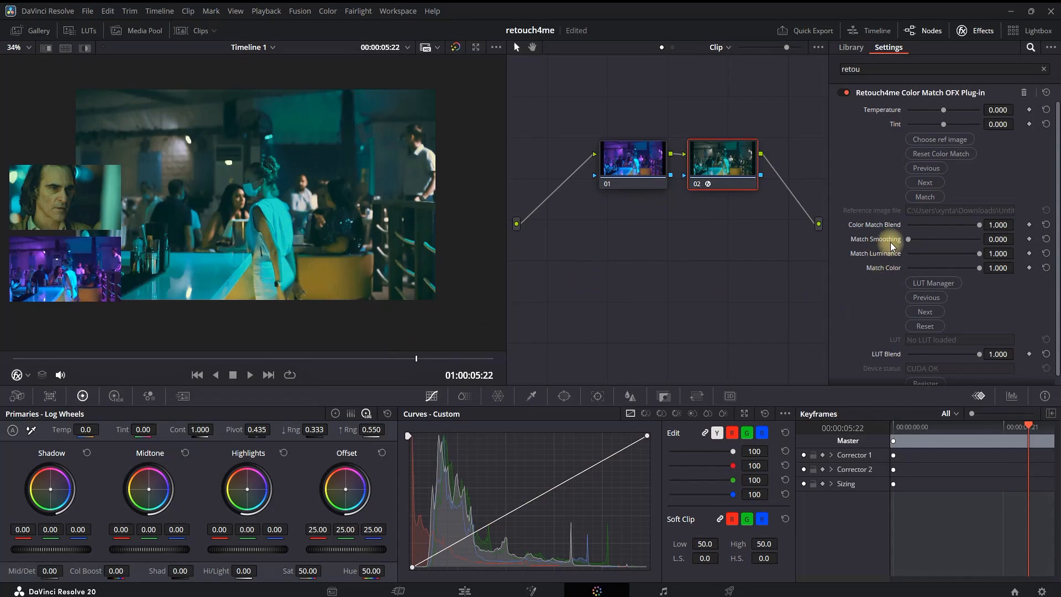
{"action": "mouse_move", "coordinate": [933, 231]}
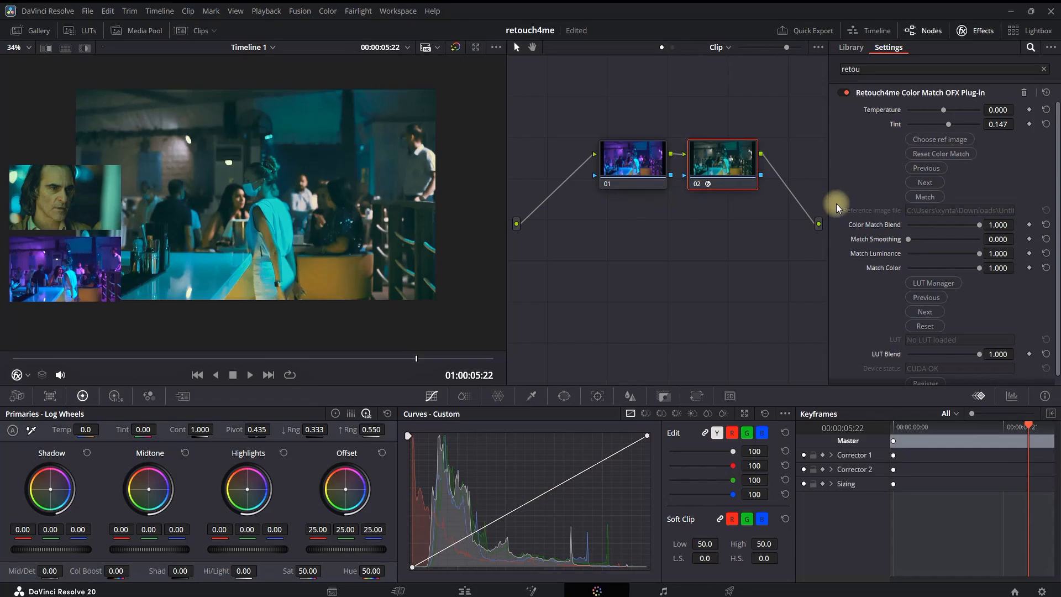
{"action": "mouse_move", "coordinate": [883, 235]}
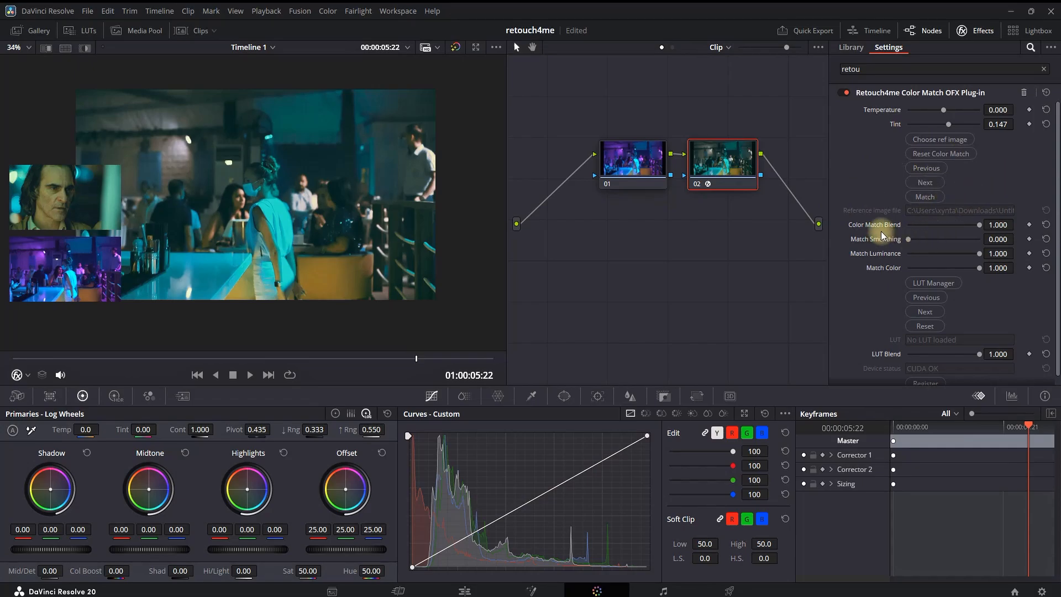
{"action": "mouse_move", "coordinate": [972, 228]}
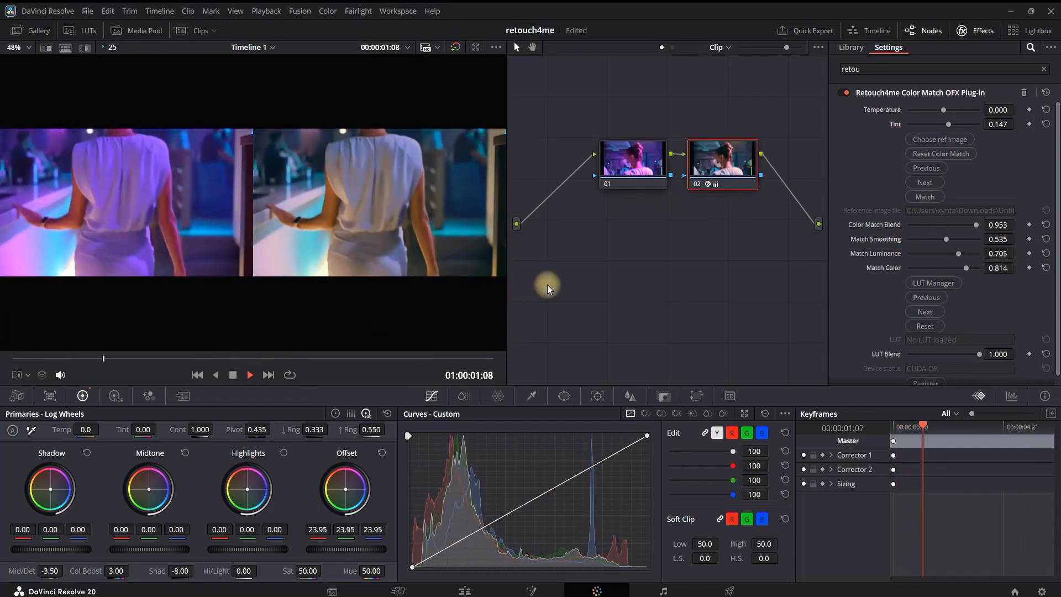
Step: Put the Color Match effect on the car-interior clip's second node
{"action": "left_click", "coordinate": [249, 374]}
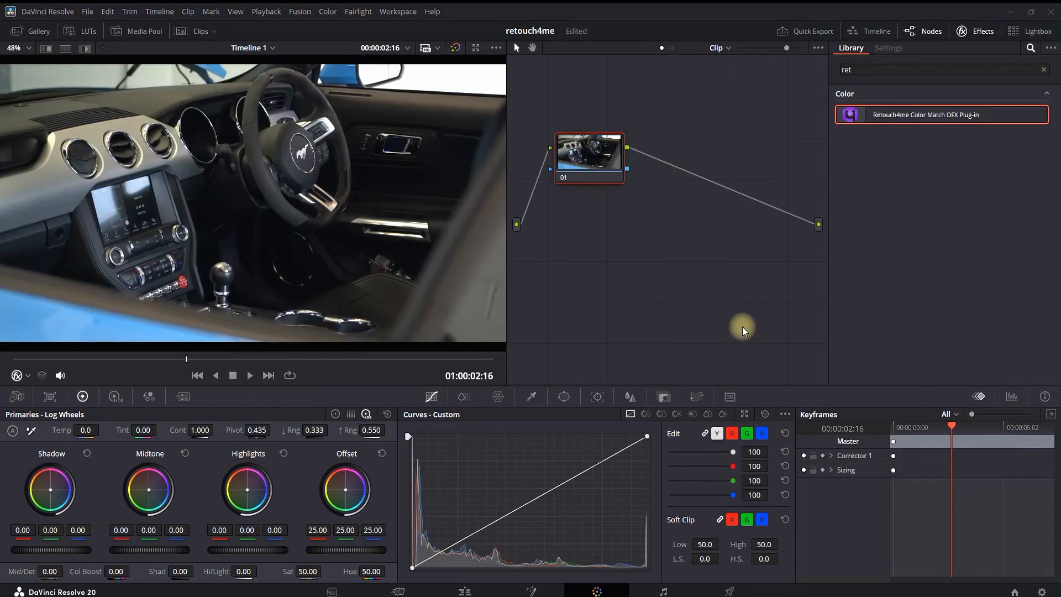
{"action": "mouse_move", "coordinate": [641, 221]}
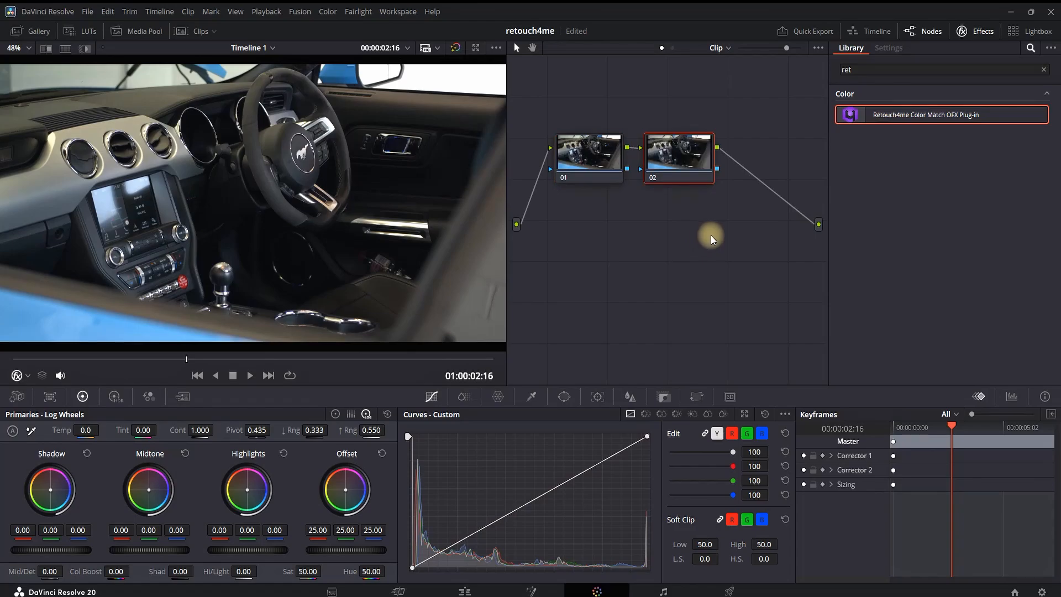
{"action": "mouse_move", "coordinate": [683, 160]}
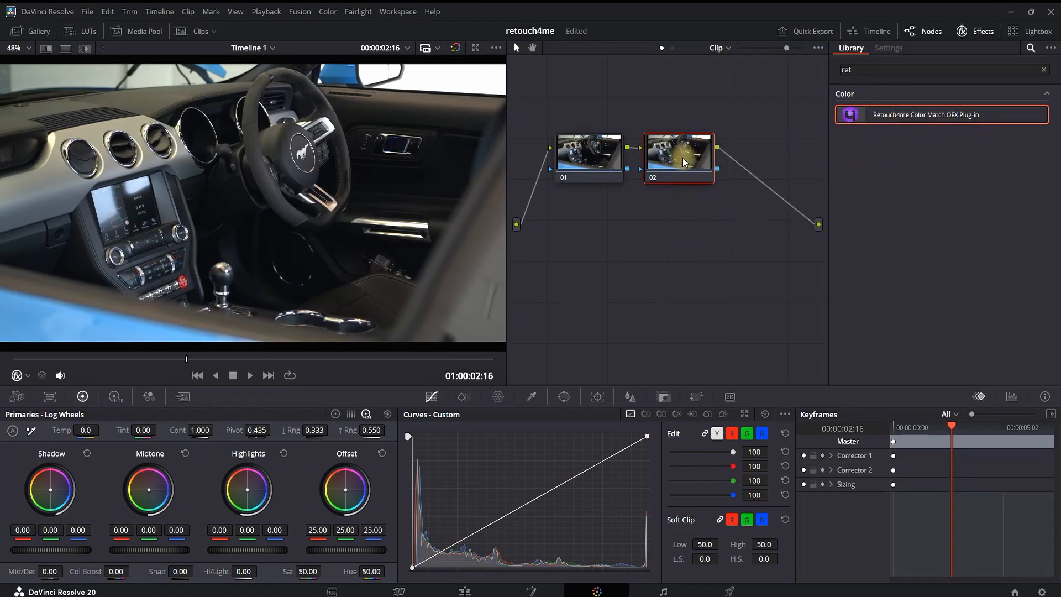
{"action": "left_click", "coordinate": [887, 47]}
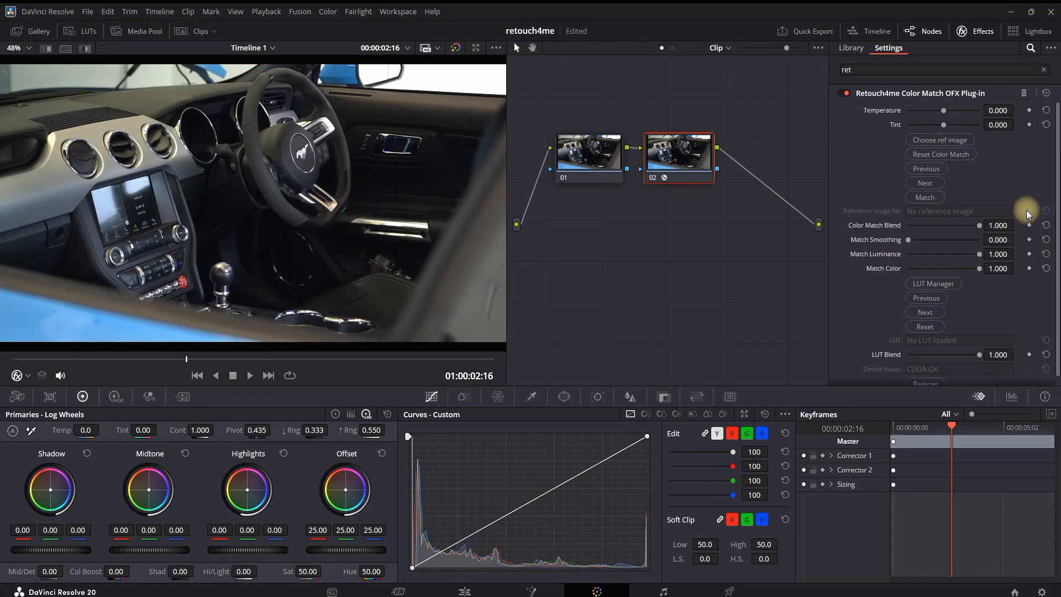
Step: Load a reference image for the car clip and match its colours to it
{"action": "left_click", "coordinate": [939, 139]}
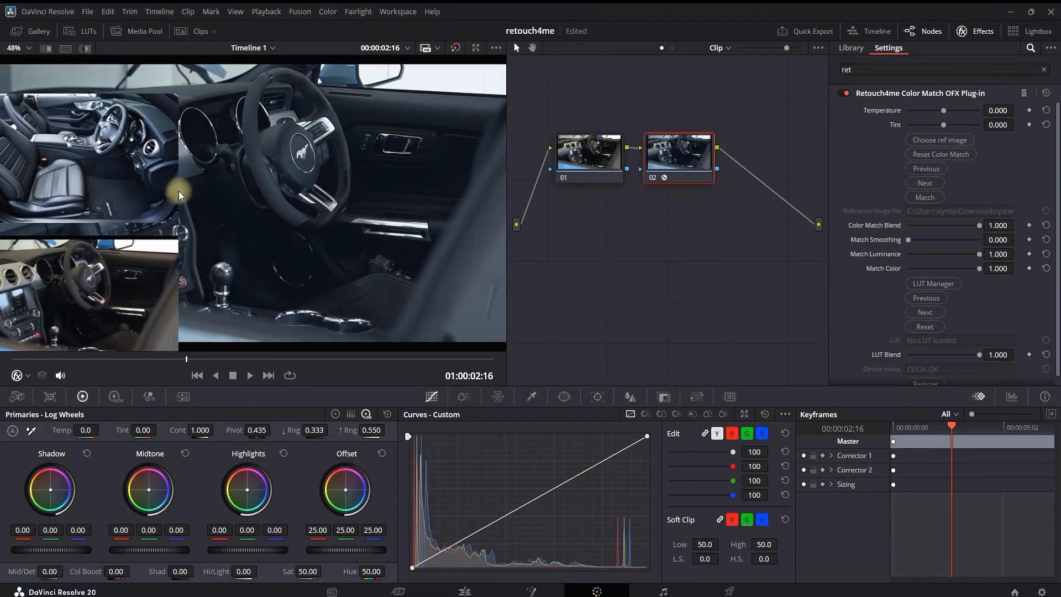
{"action": "scroll", "scroll_direction": "down", "scroll_amount": 3}
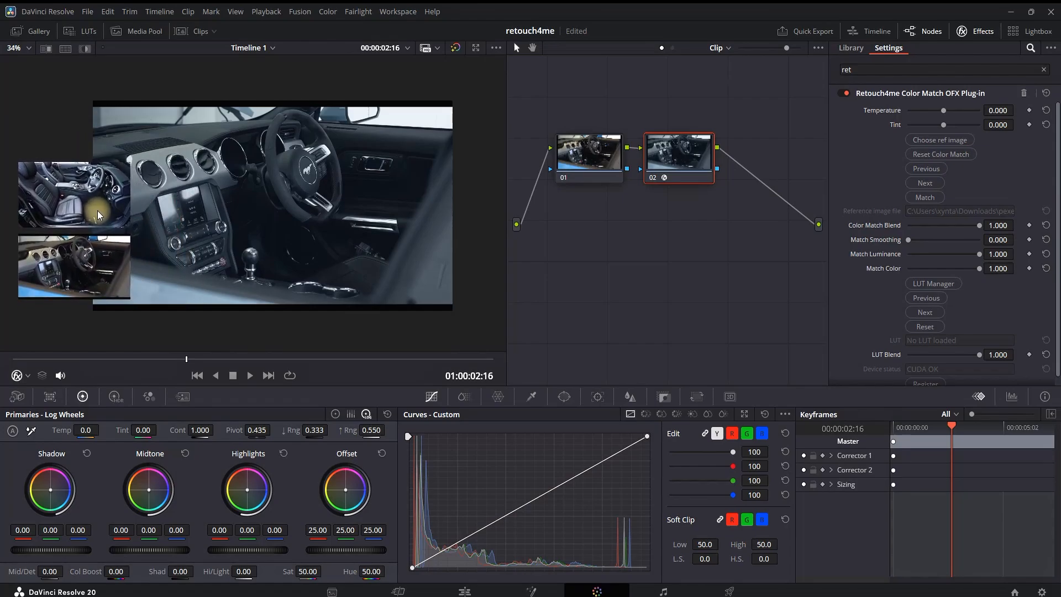
{"action": "mouse_move", "coordinate": [348, 233]}
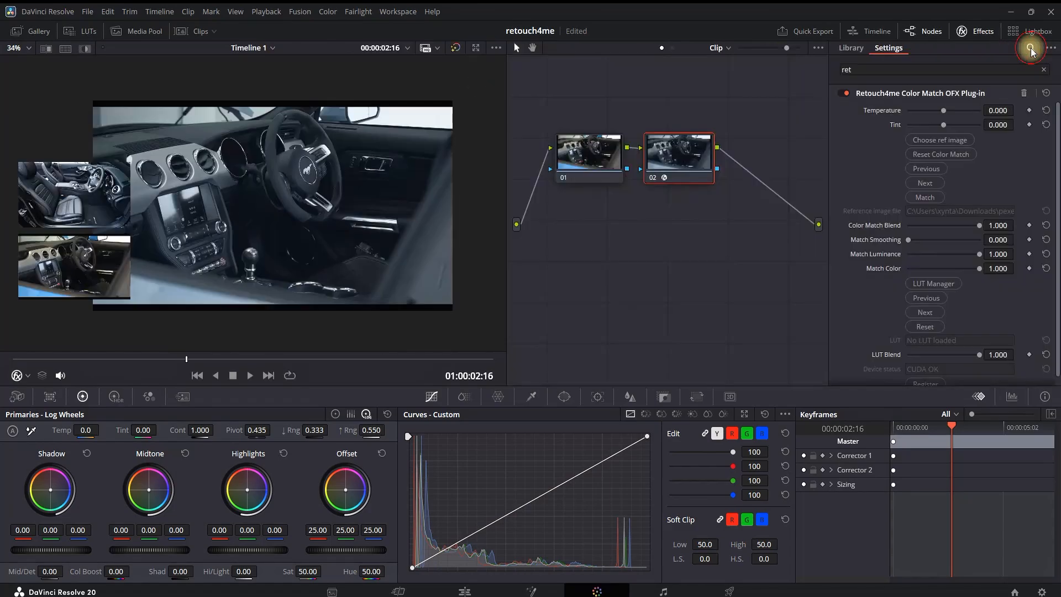
{"action": "left_click", "coordinate": [14, 47]}
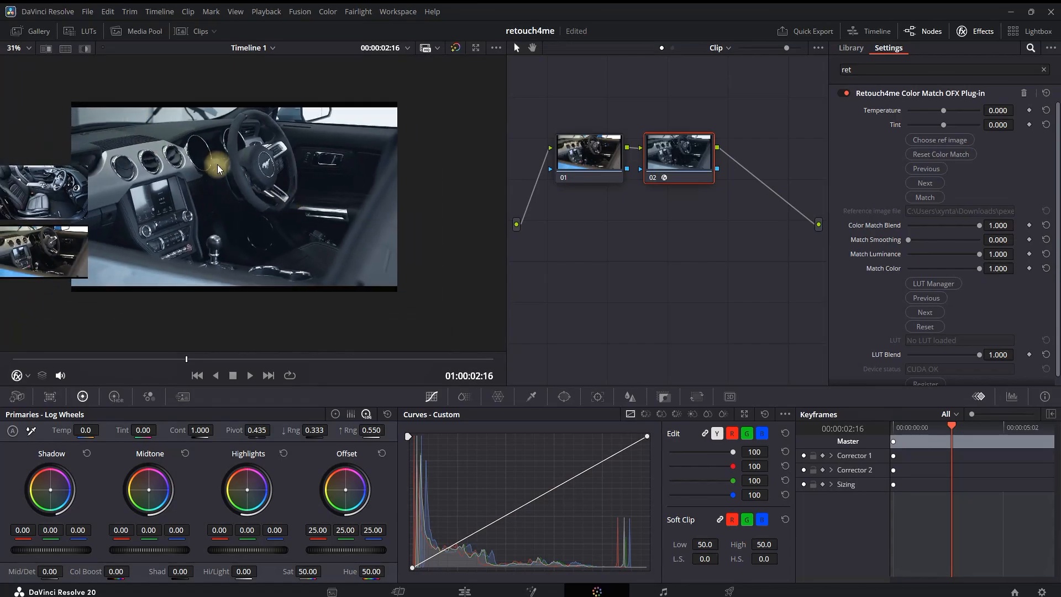
{"action": "scroll", "scroll_direction": "up", "scroll_amount": 3}
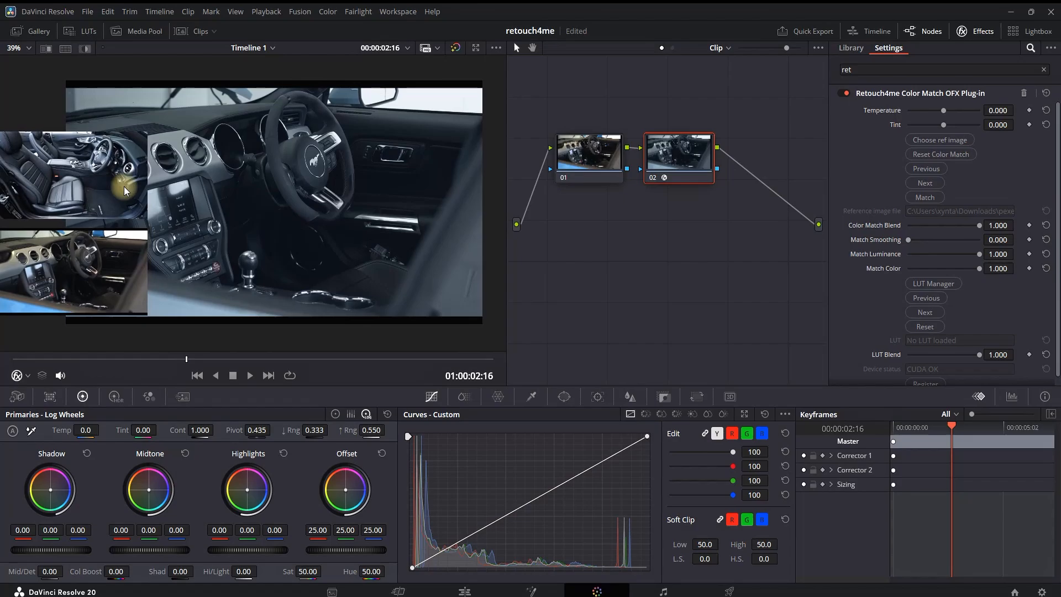
{"action": "mouse_move", "coordinate": [10, 362]}
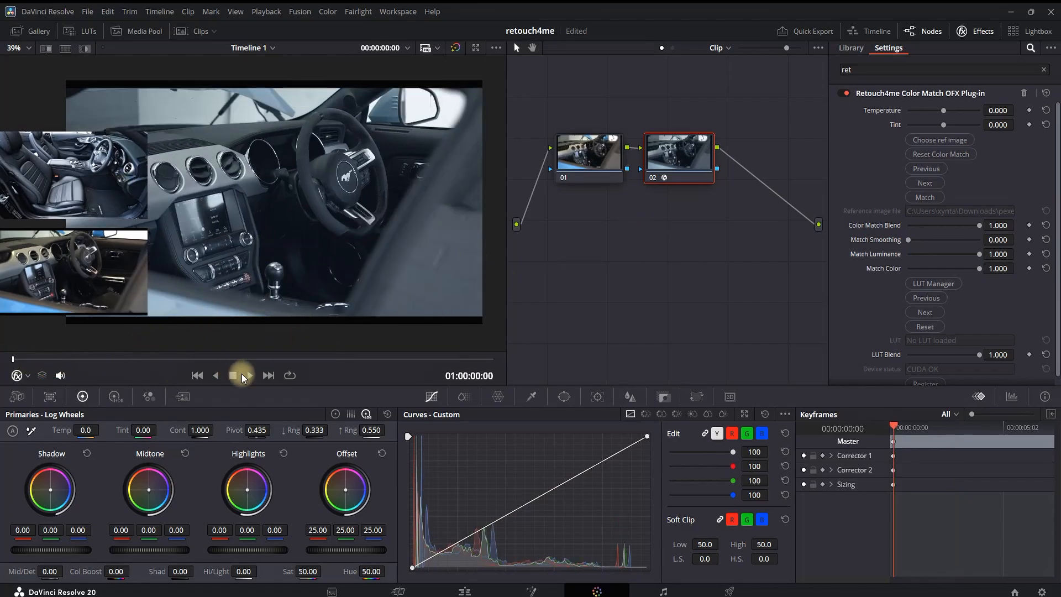
Step: Play the regraded car clip, review the full-screen before/after split, then leave the comparison
{"action": "left_click", "coordinate": [248, 374]}
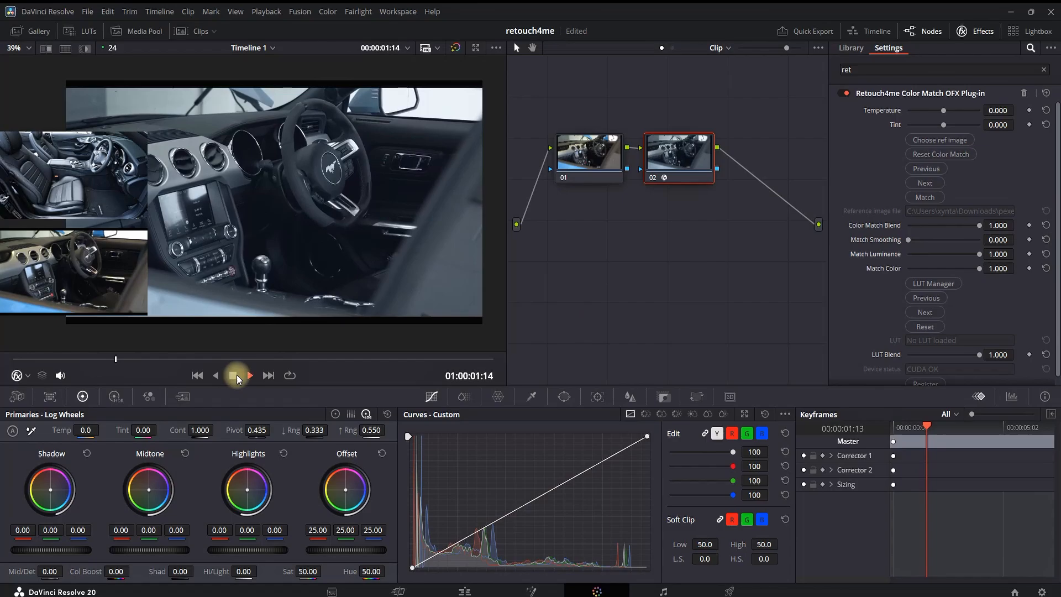
{"action": "left_click", "coordinate": [236, 375]}
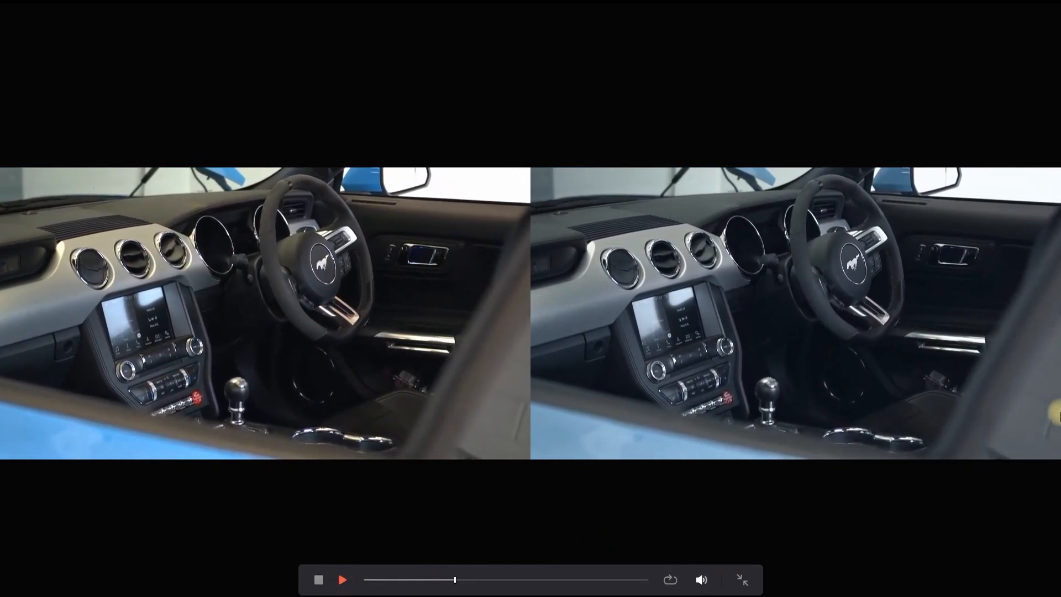
{"action": "left_click", "coordinate": [742, 579]}
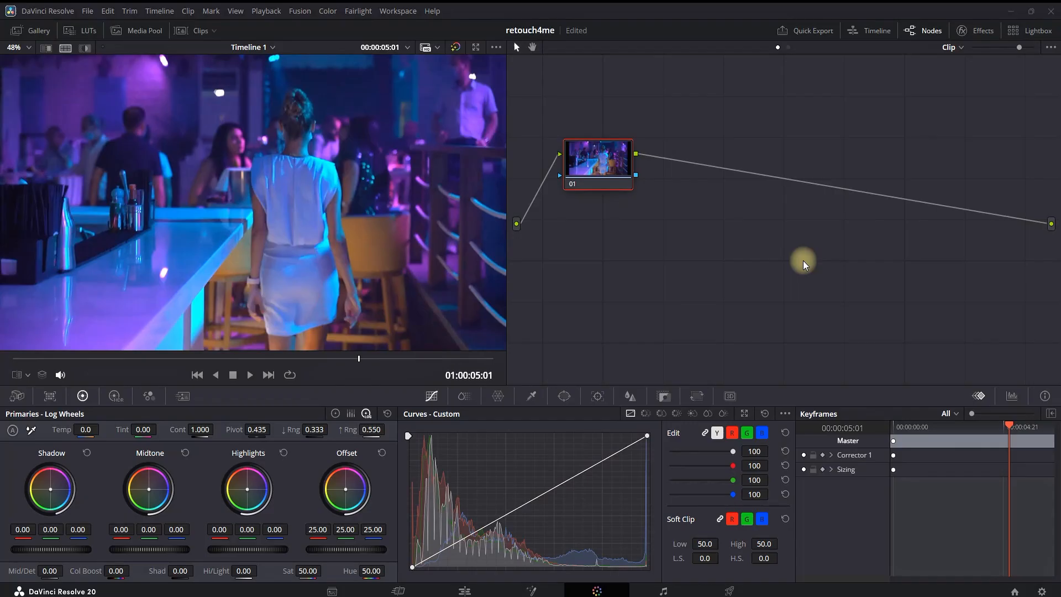
{"action": "mouse_move", "coordinate": [631, 258]}
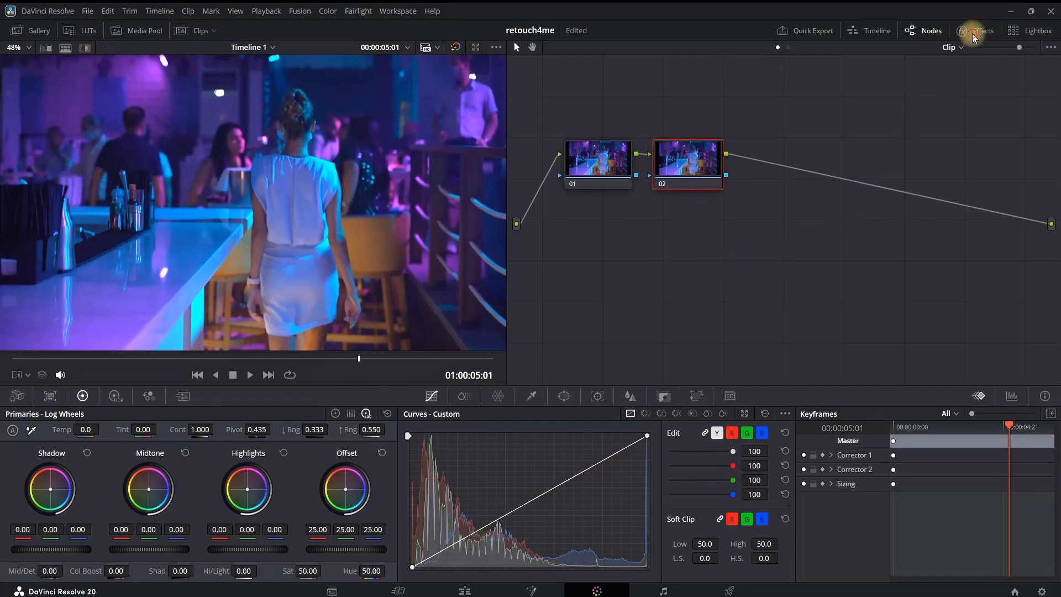
Step: Apply Retouch4me Color Match from the Effects library onto the nightclub clip's node 02
{"action": "left_click", "coordinate": [975, 31]}
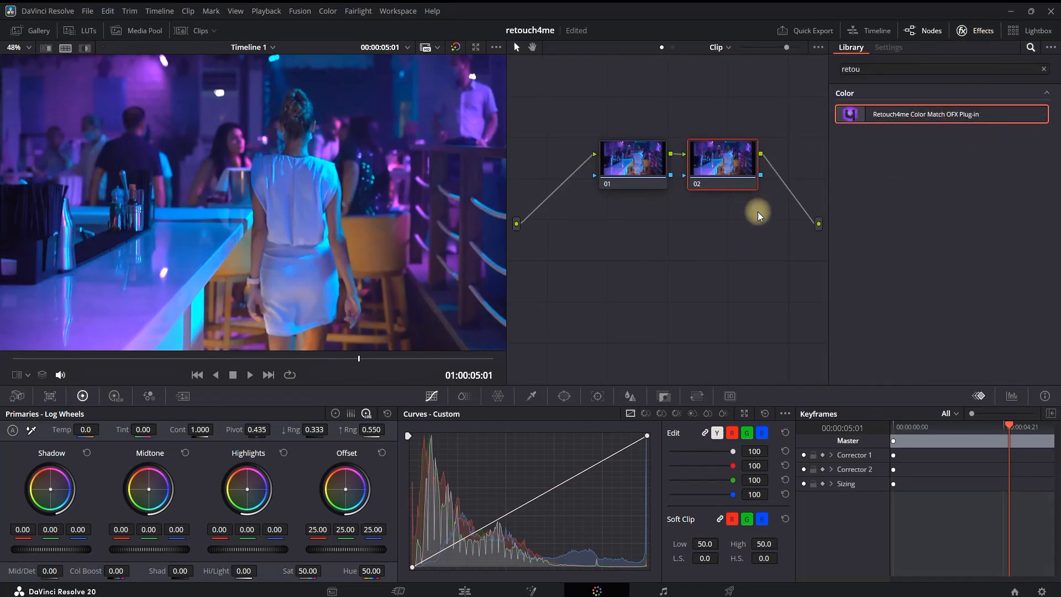
{"action": "left_click", "coordinate": [888, 46]}
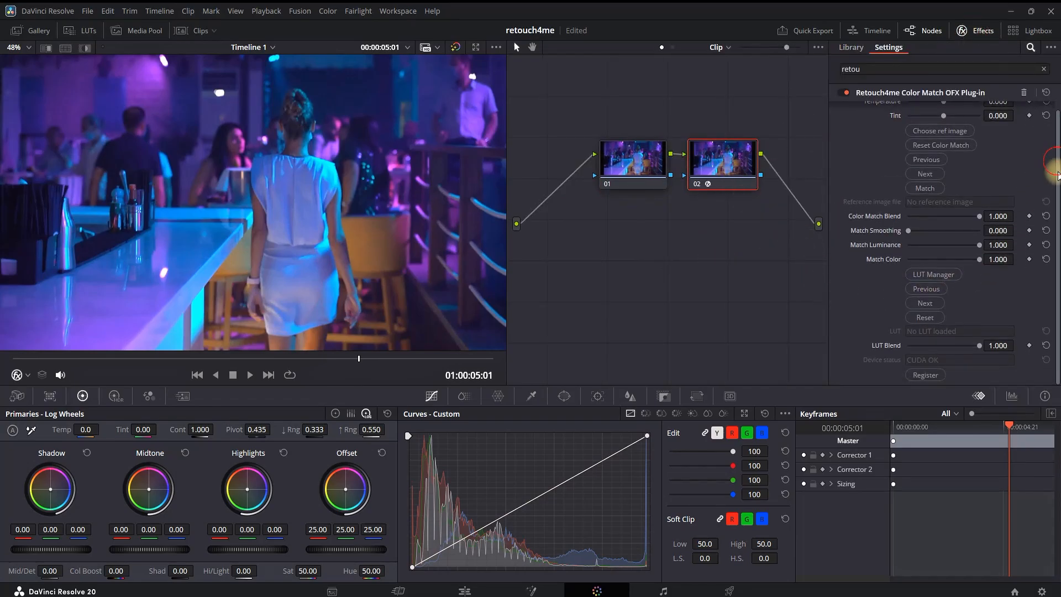
{"action": "mouse_move", "coordinate": [1001, 309]}
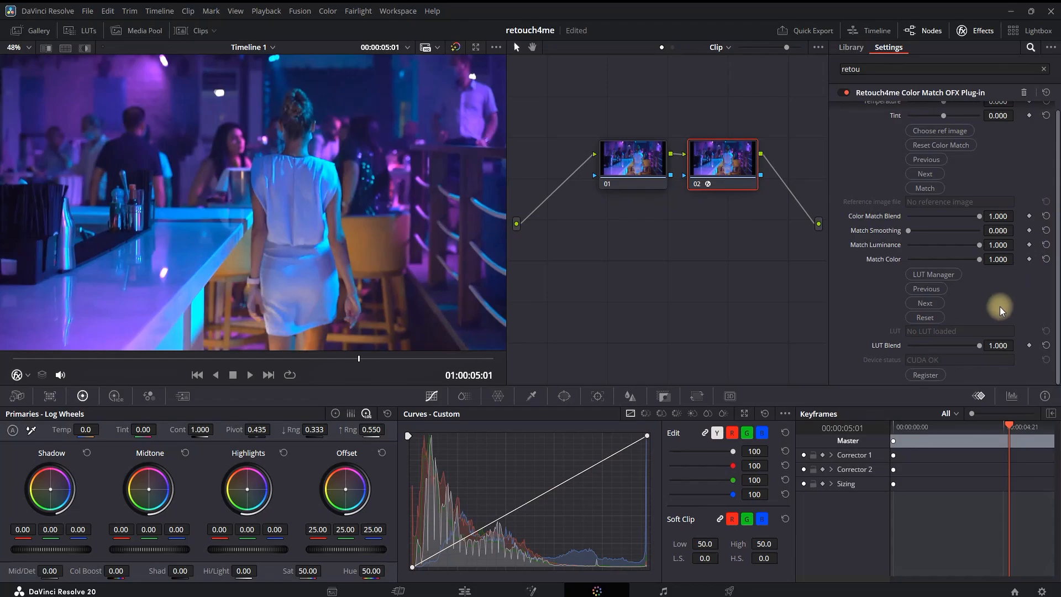
{"action": "mouse_move", "coordinate": [973, 288]}
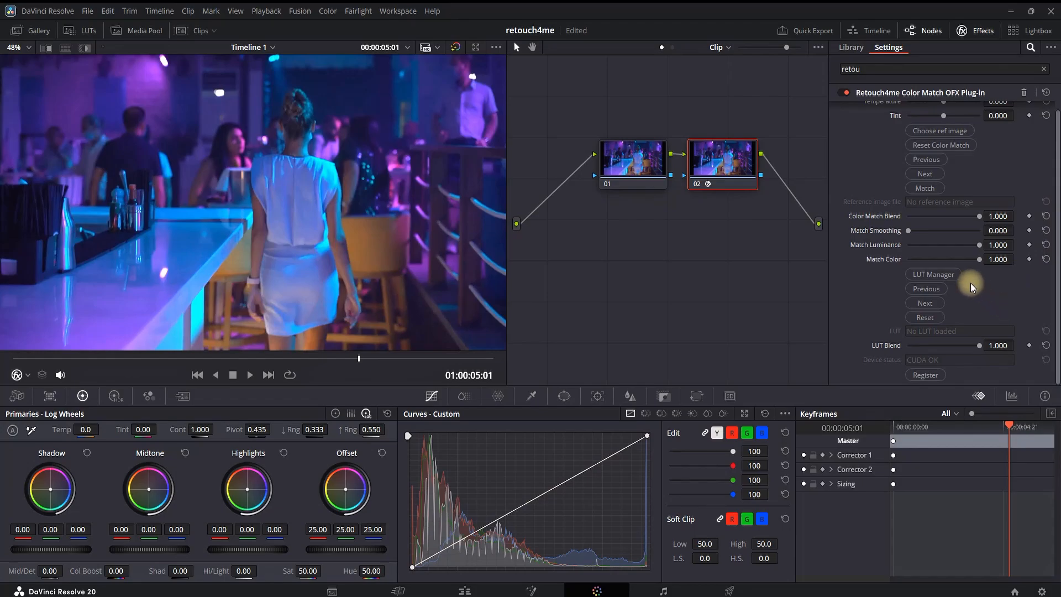
{"action": "mouse_move", "coordinate": [933, 274]}
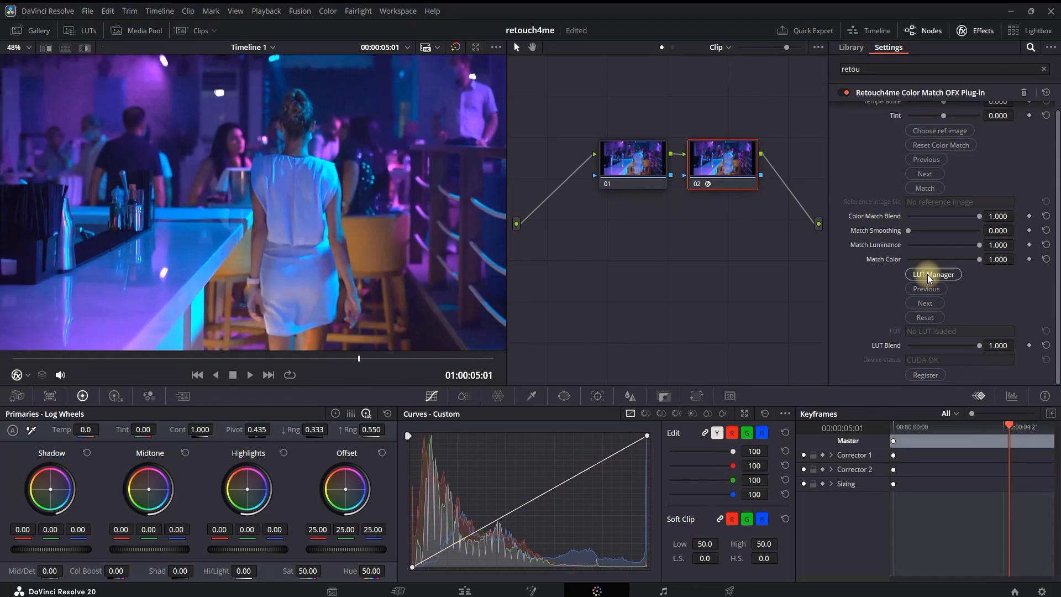
Step: Load the Analogous 1 LUT from the LUT Manager's Cloud Top25 collection, warming the clip
{"action": "left_click", "coordinate": [932, 274]}
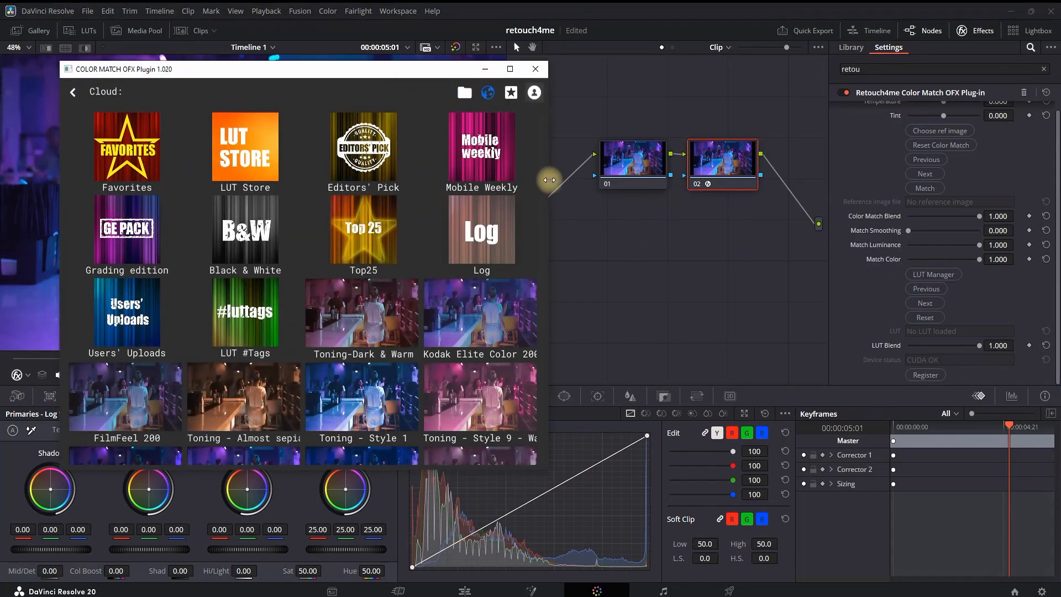
{"action": "mouse_move", "coordinate": [531, 175]}
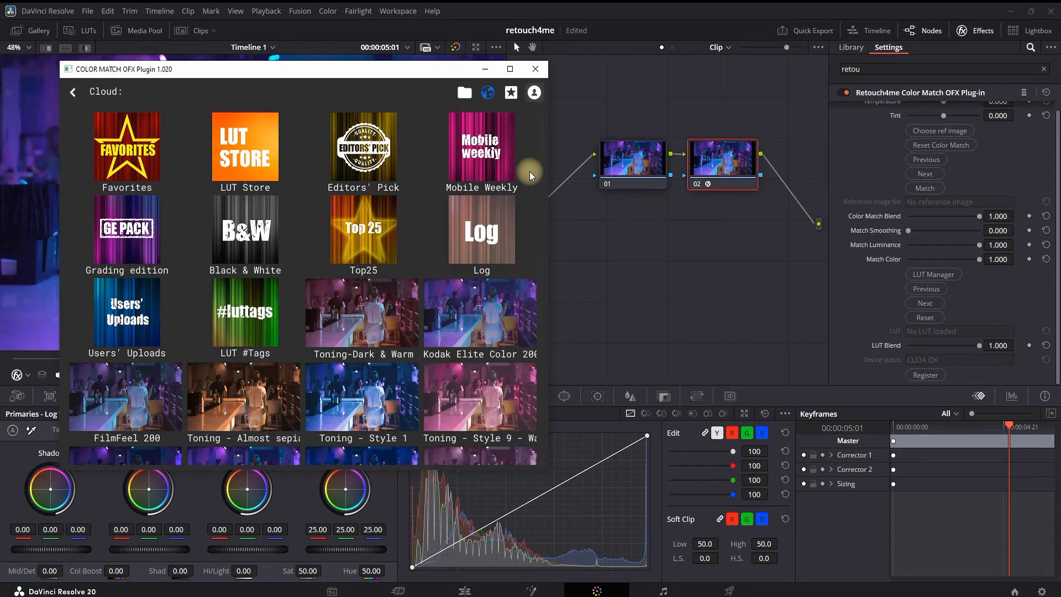
{"action": "mouse_move", "coordinate": [524, 185]}
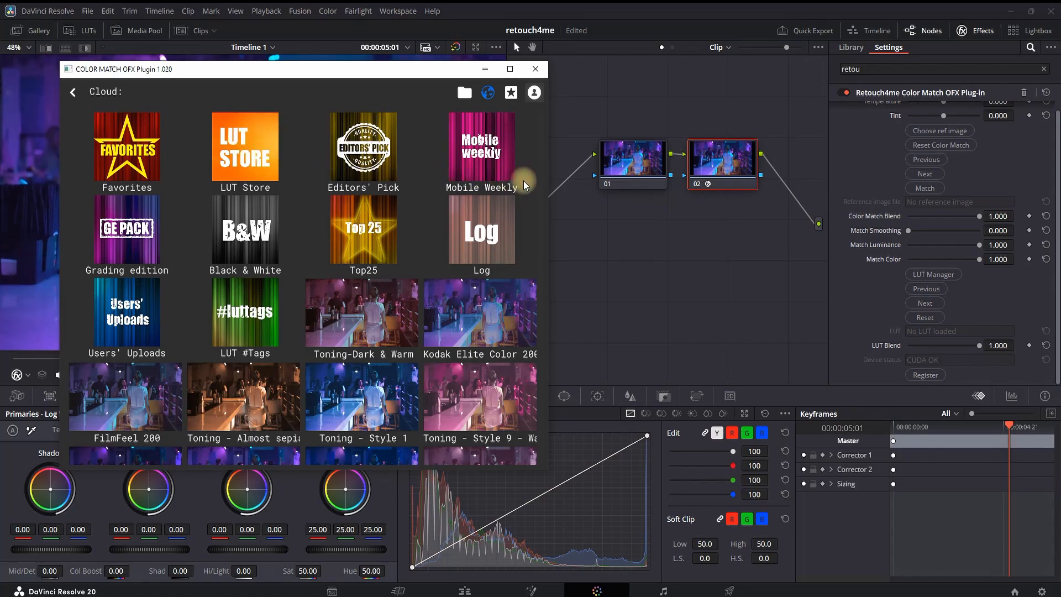
{"action": "mouse_move", "coordinate": [544, 168]}
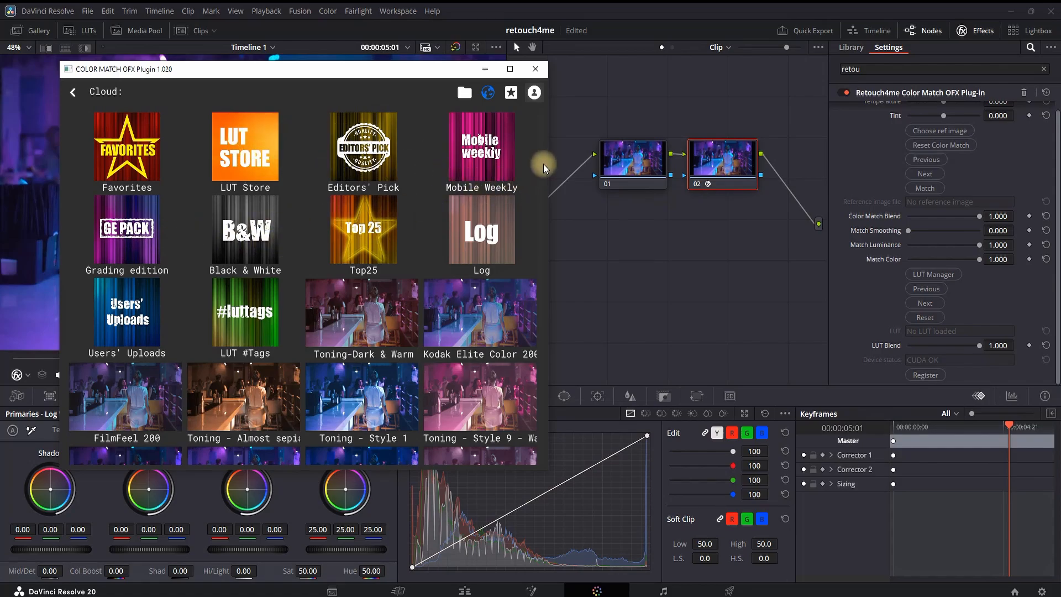
{"action": "mouse_move", "coordinate": [540, 181]}
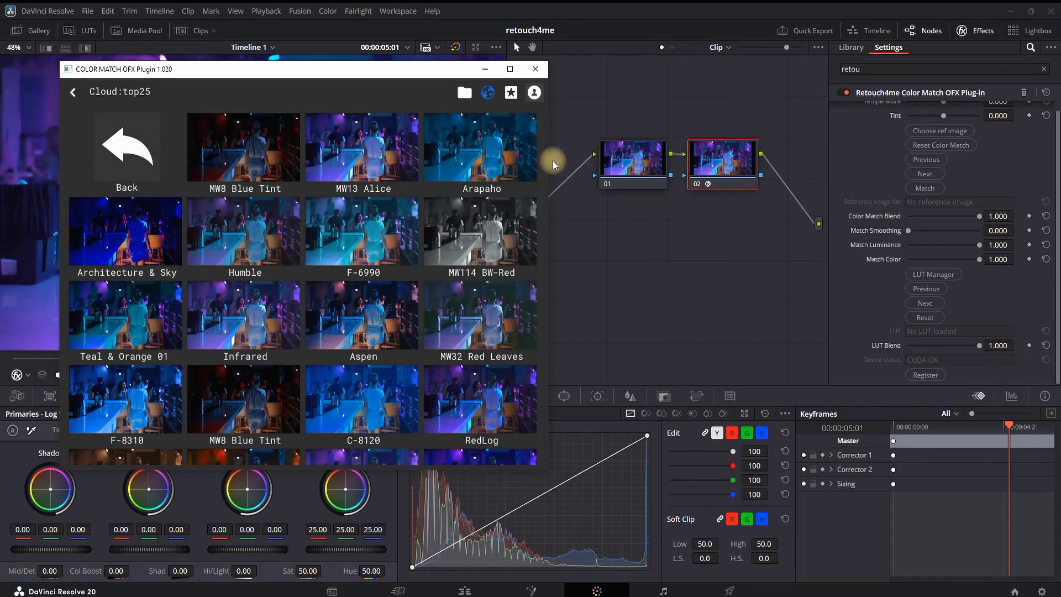
{"action": "mouse_move", "coordinate": [552, 168]}
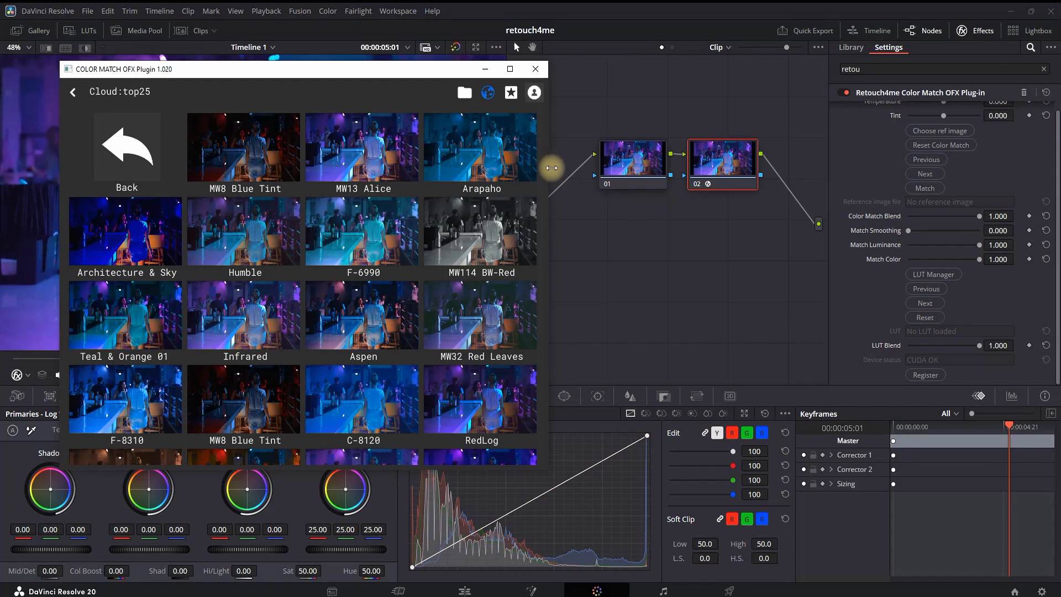
{"action": "scroll", "scroll_direction": "down", "scroll_amount": 3}
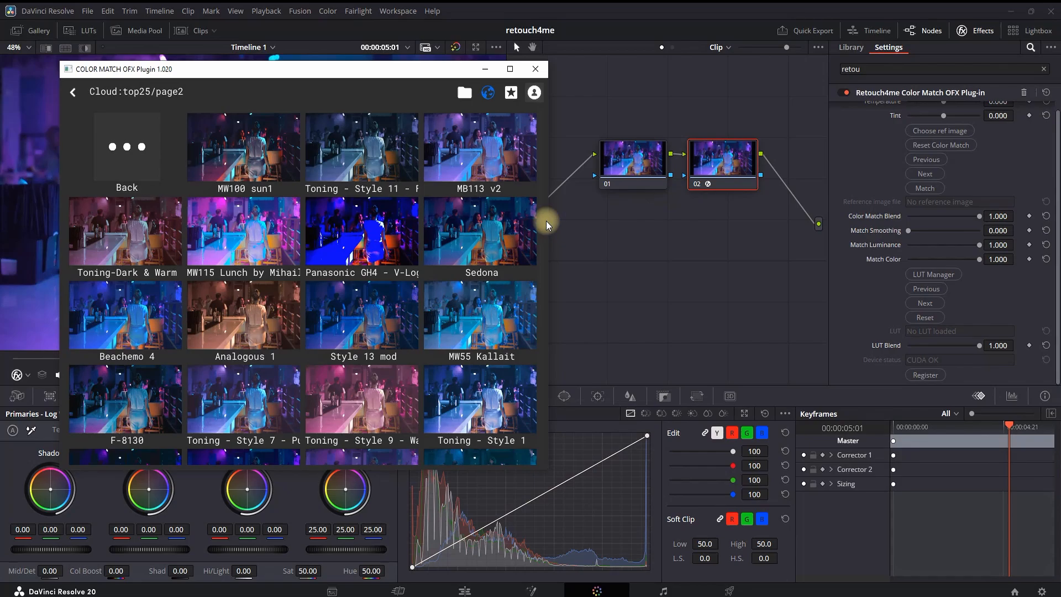
{"action": "scroll", "scroll_direction": "down", "scroll_amount": 3}
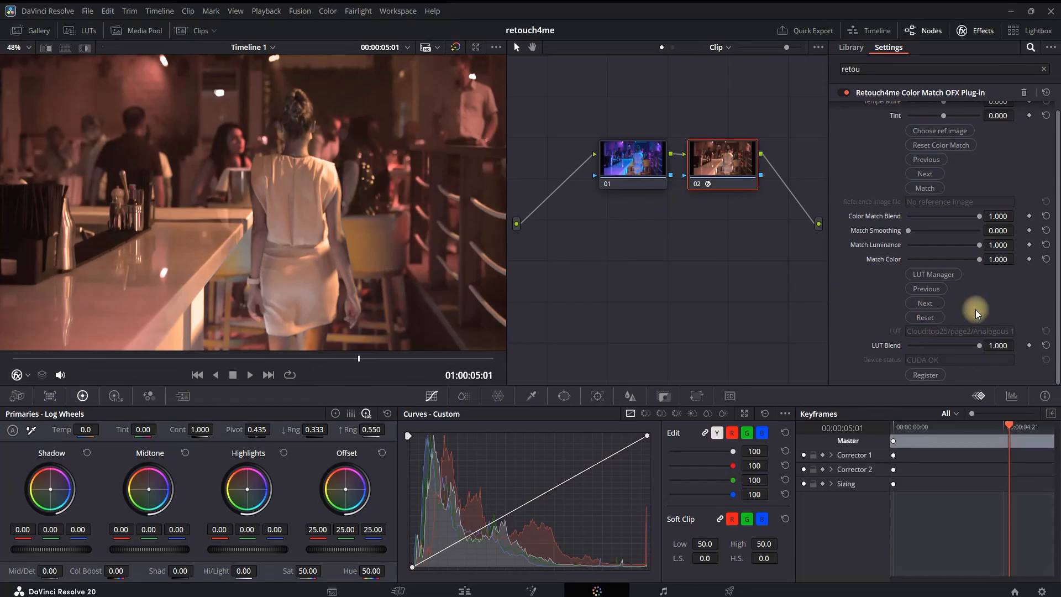
{"action": "mouse_move", "coordinate": [980, 347]}
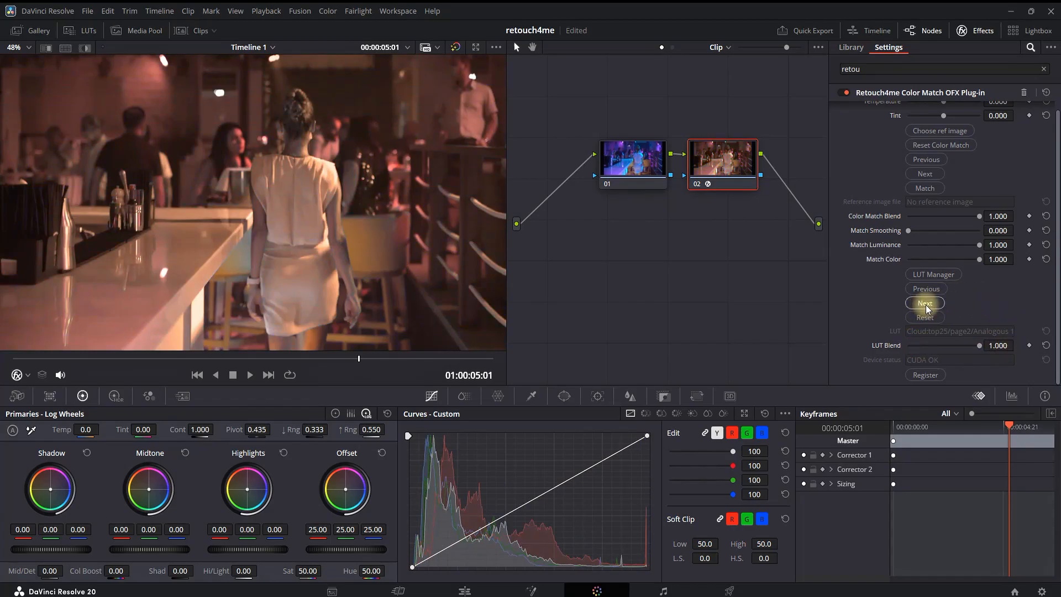
{"action": "mouse_move", "coordinate": [968, 303]}
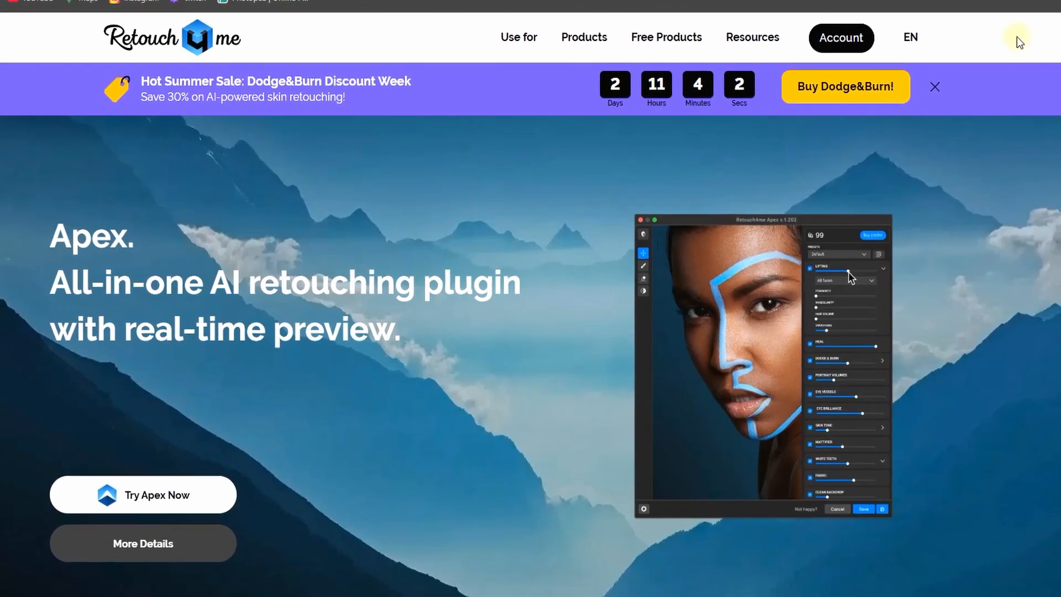
Step: Reveal the Retouch4me site's Free Products list showing Frequency Separation and Color Match Free
{"action": "left_click", "coordinate": [583, 43]}
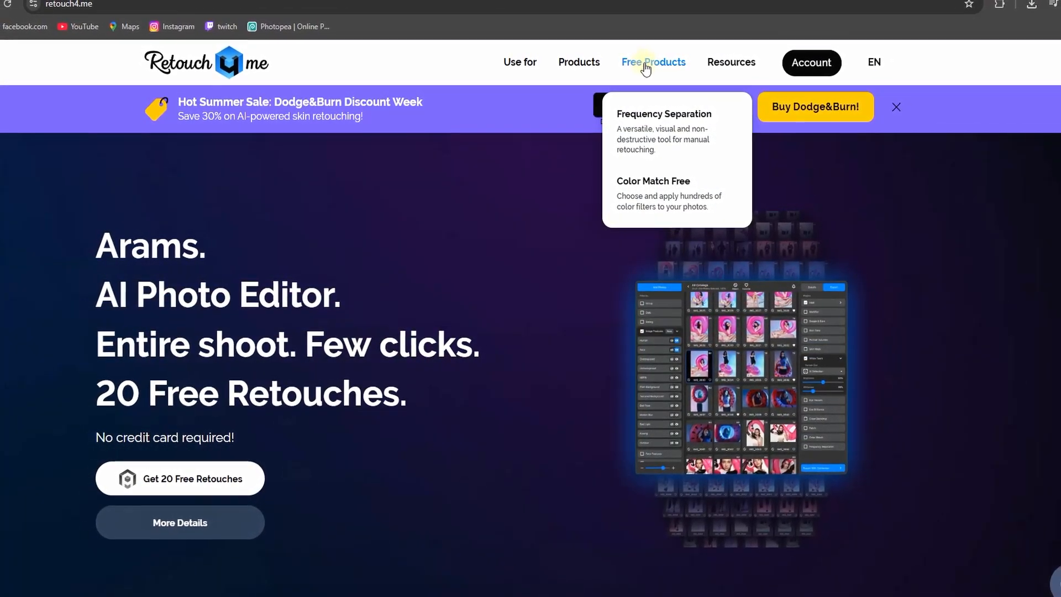
{"action": "scroll", "scroll_direction": "down", "scroll_amount": 3}
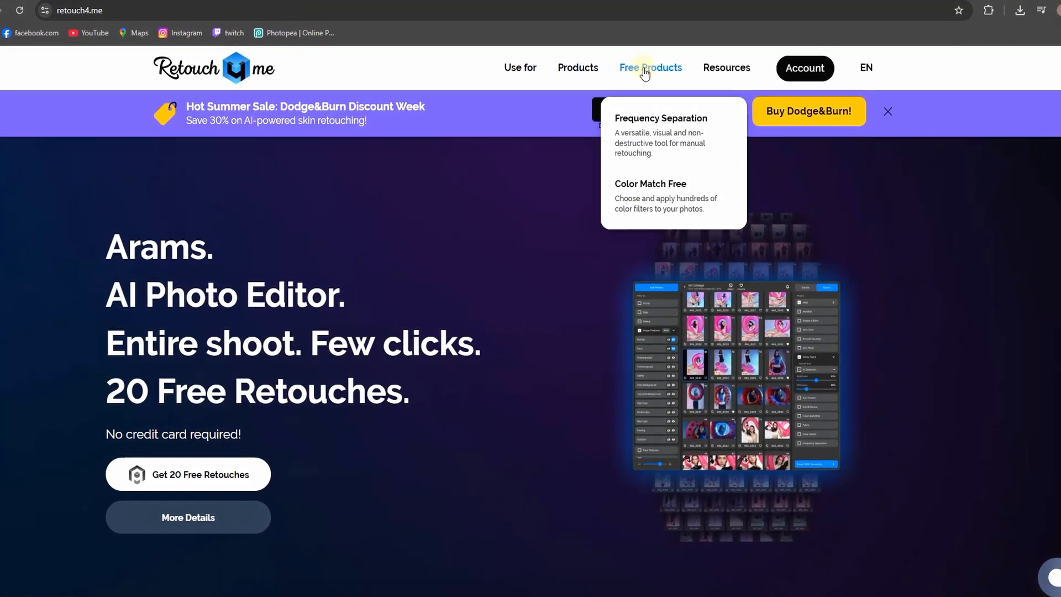